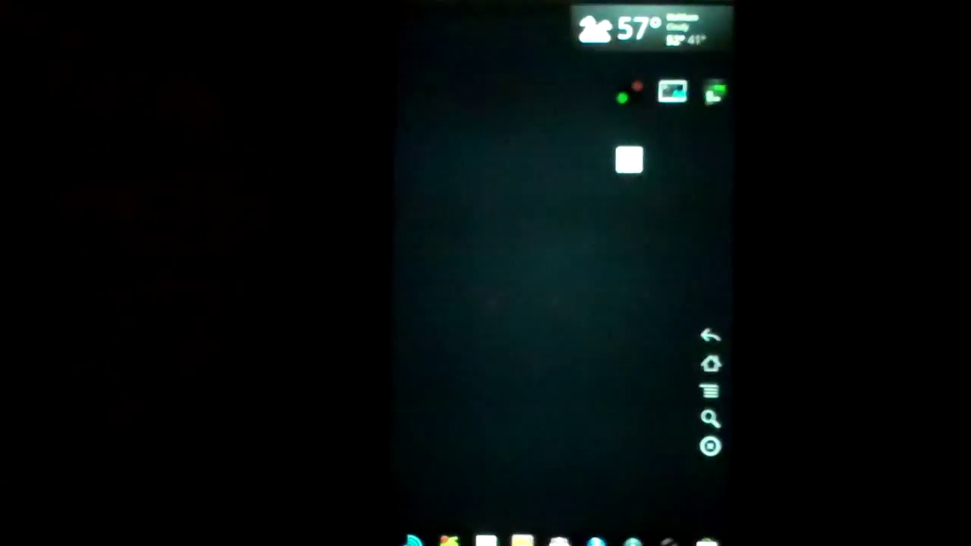
Select the app shortcut icon on the home screen so it shows the orange focus highlight.
click(628, 160)
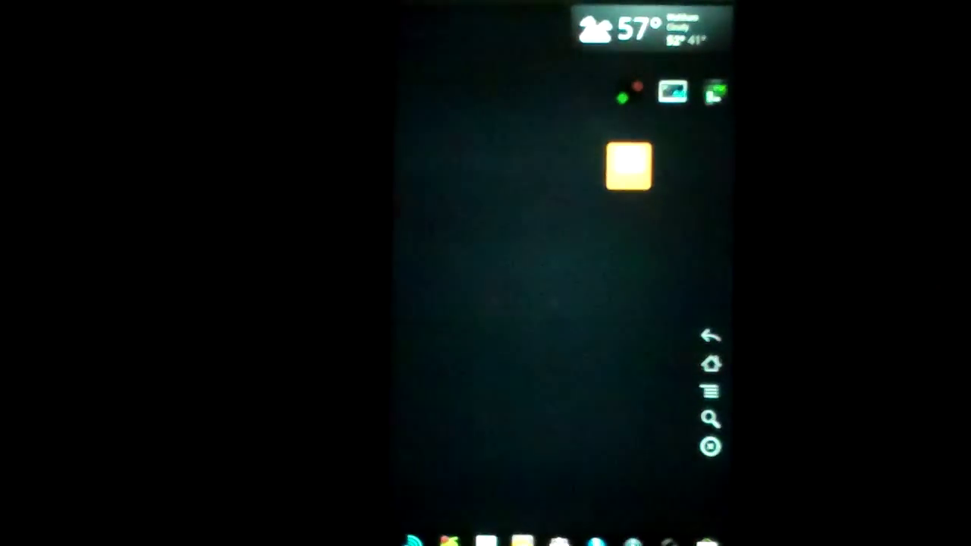